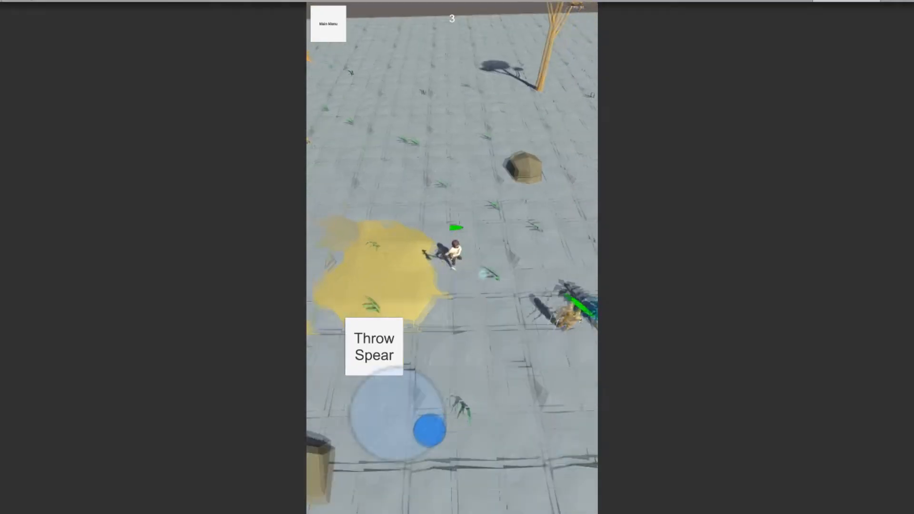
Step: Move the character around the arena, then leave the match for the main menu shop
drag(428, 431, 452, 414)
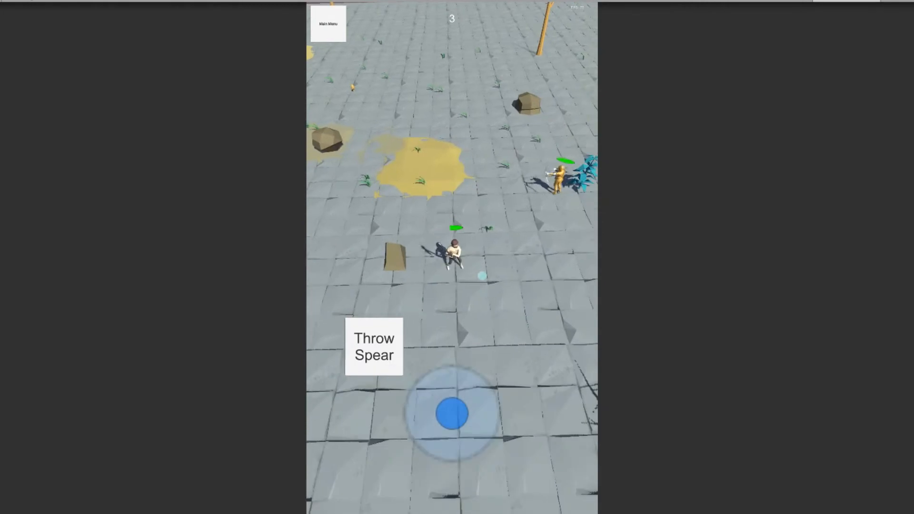
click(373, 347)
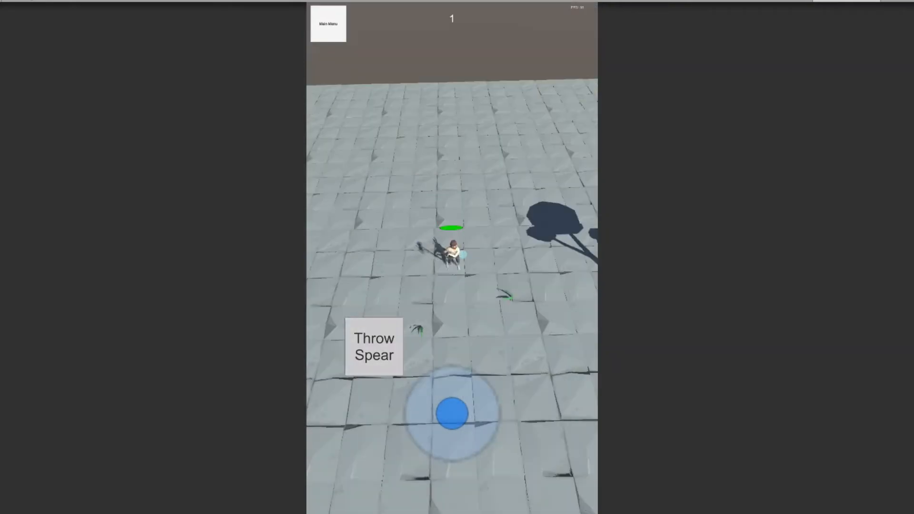
click(373, 347)
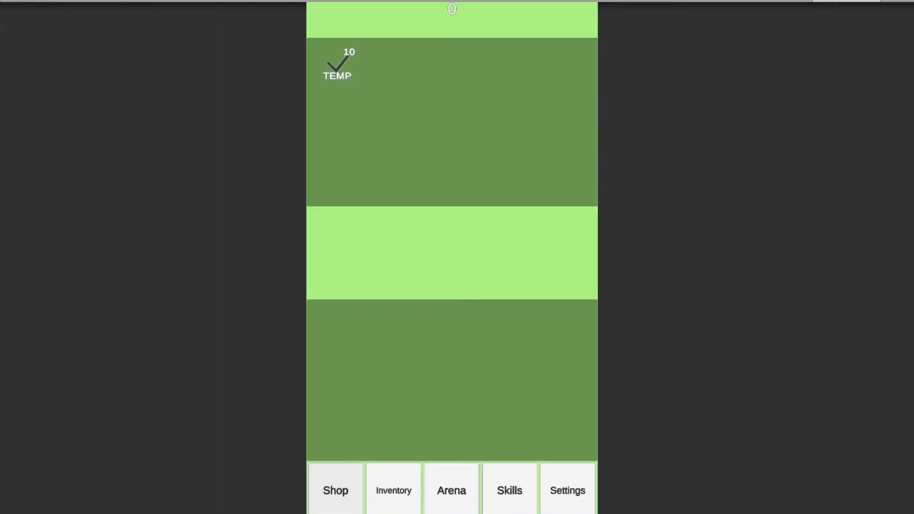
Step: View the TEMP shop item, equip SwordDefault from the inventory in place of the axe, and head to arena selection
click(335, 489)
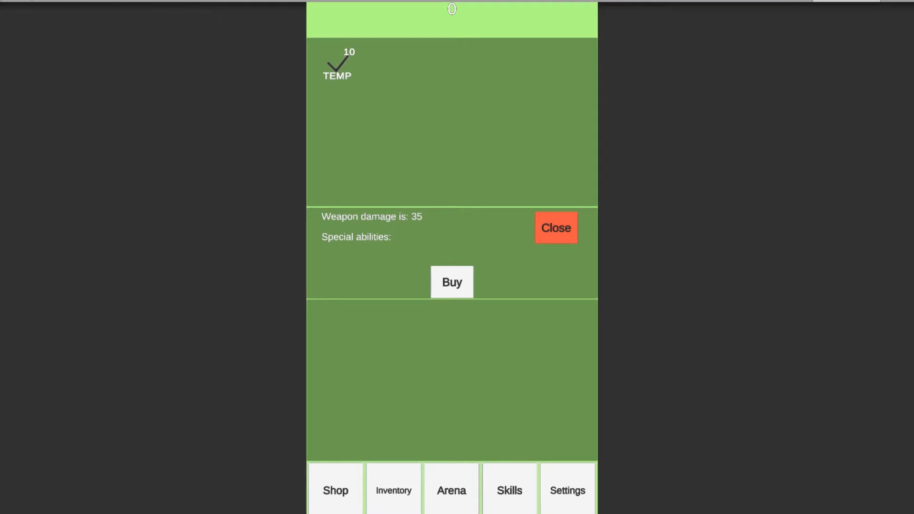
click(555, 228)
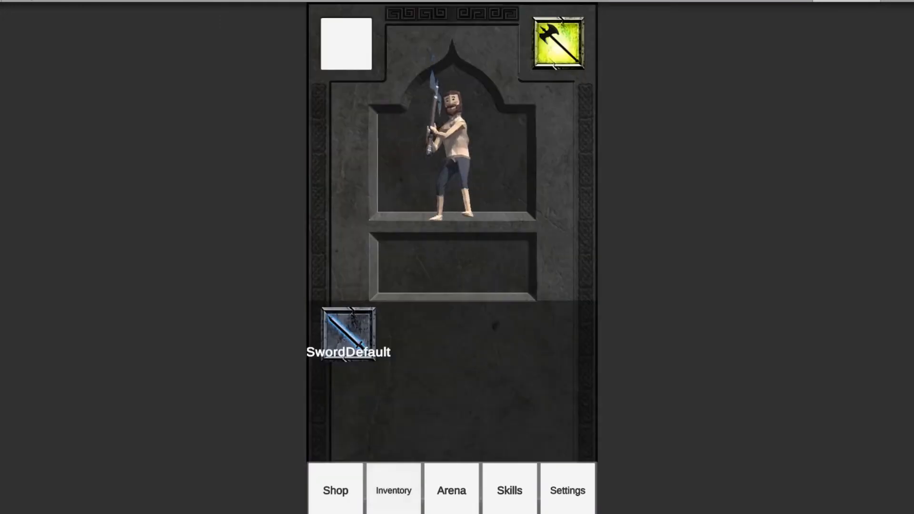
click(348, 334)
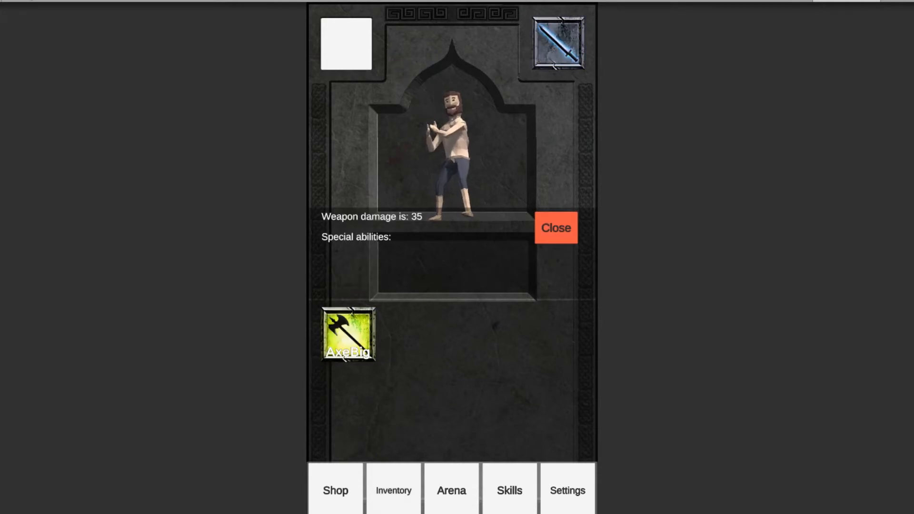
click(348, 334)
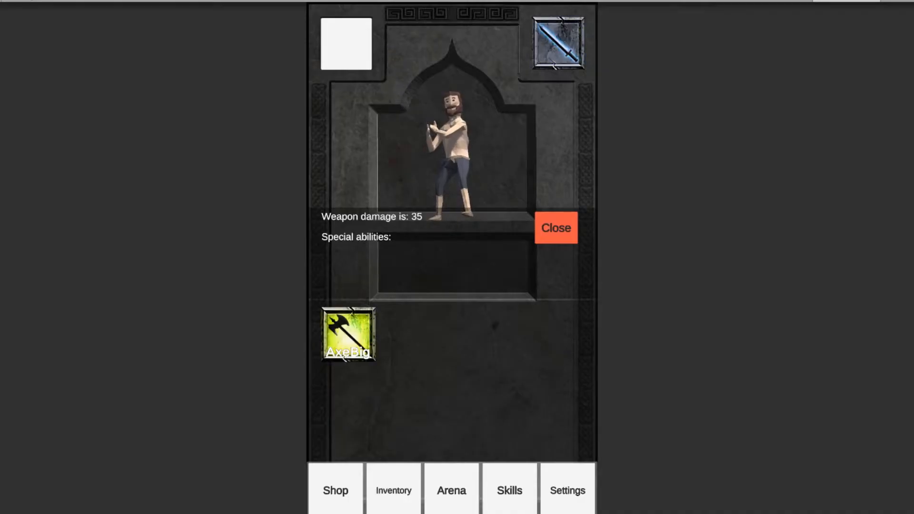
click(348, 333)
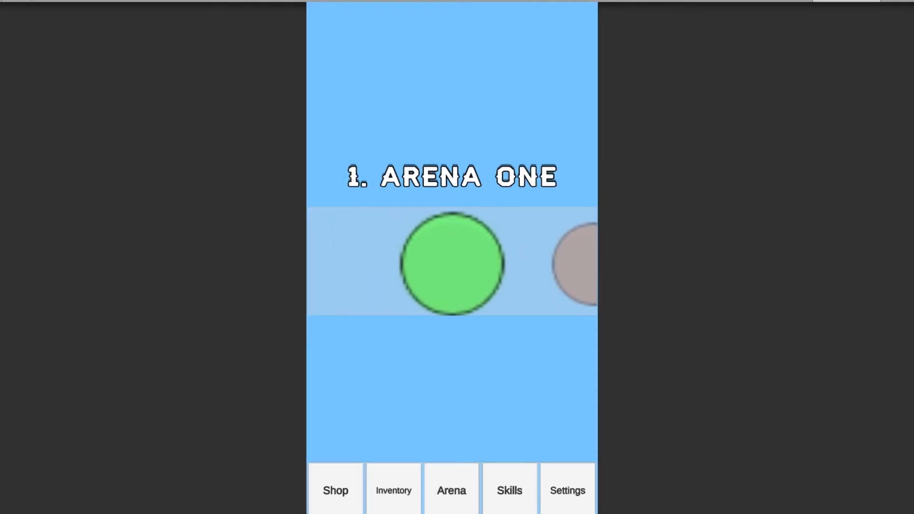
Step: Via Skills and Settings, drag the Graphics Level slider from Medium to High and return to arena selection
click(508, 490)
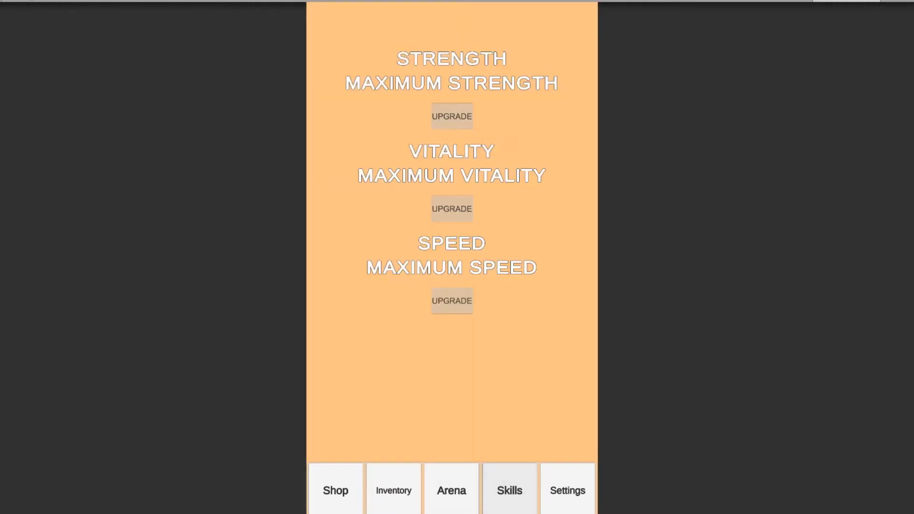
click(567, 490)
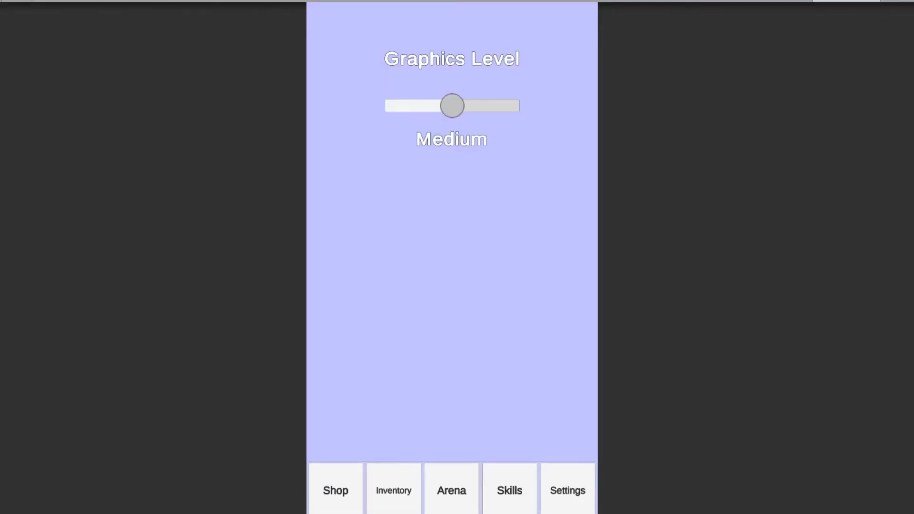
drag(452, 106, 516, 106)
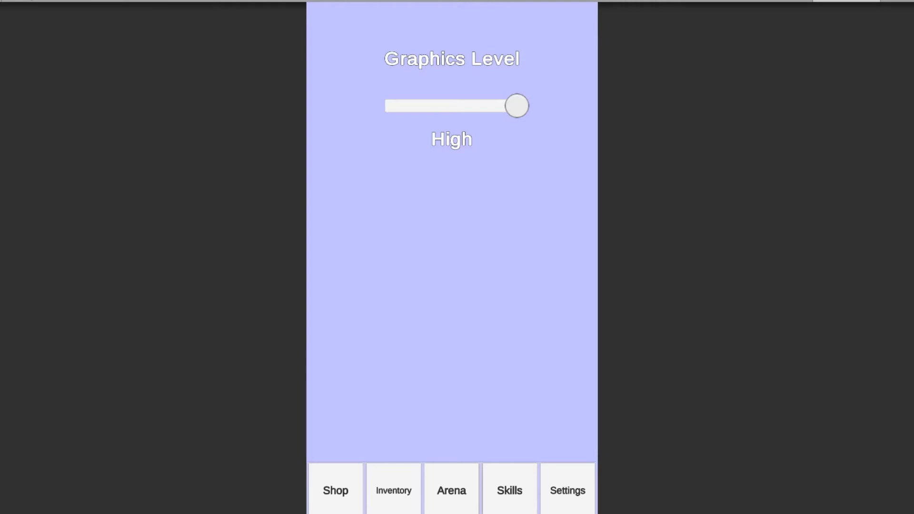
click(451, 490)
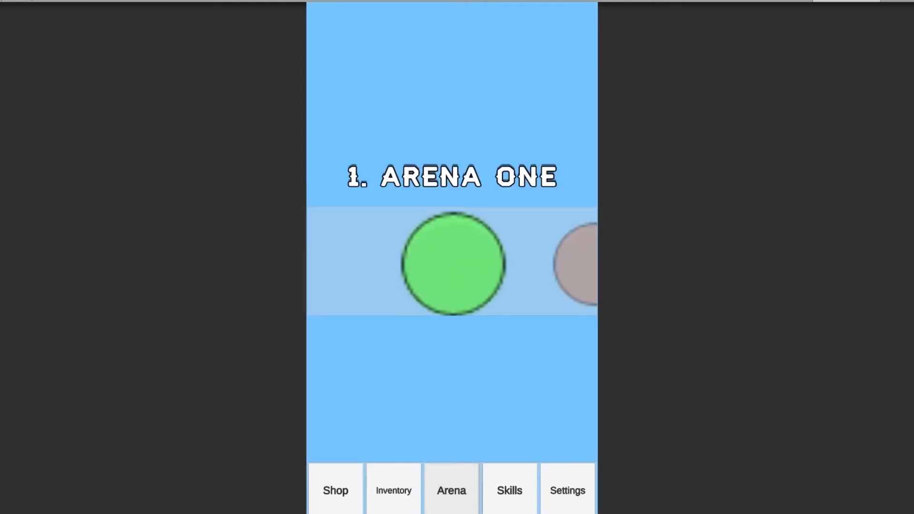
click(451, 263)
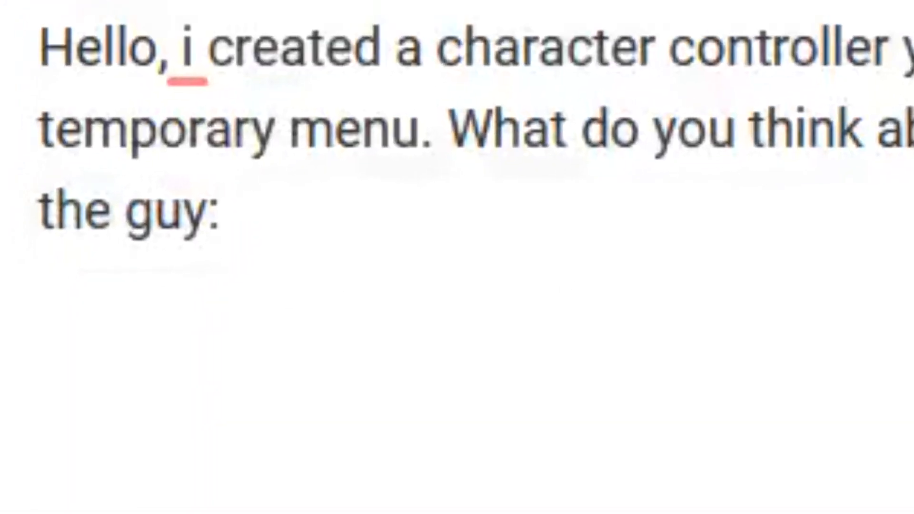
Step: Write the reply 'How is your modelling going?' after 'me:' in the chat
text(How is your modell)
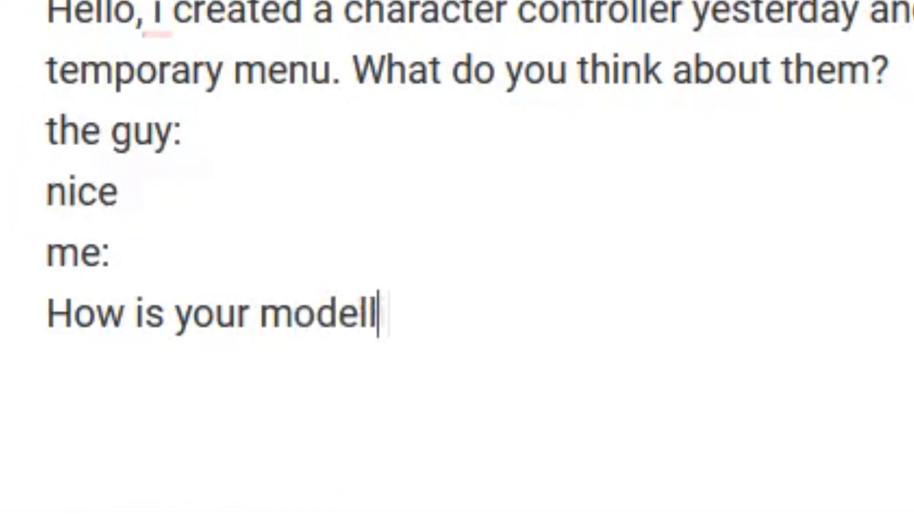
text(ing going?)
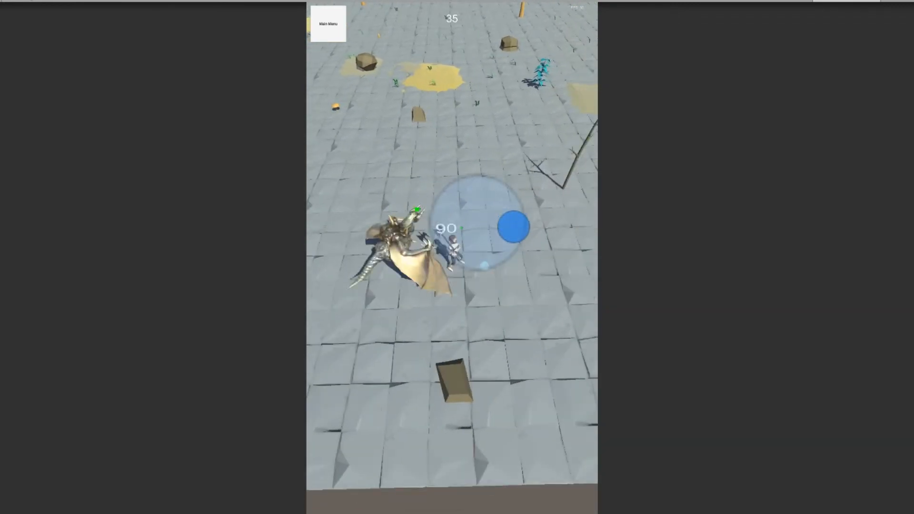
Step: Restart the match, steer into and kill an enemy, then enter Throw Spear targeting mode
drag(513, 228, 481, 256)
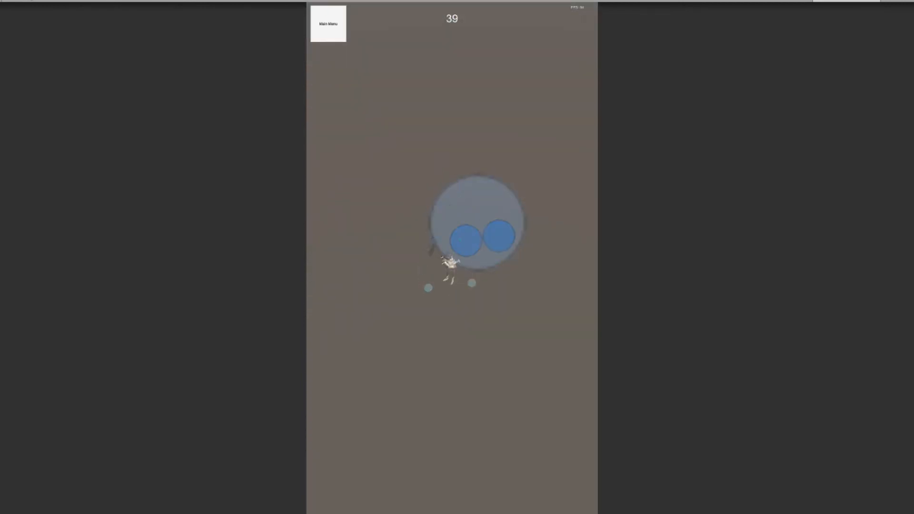
click(328, 24)
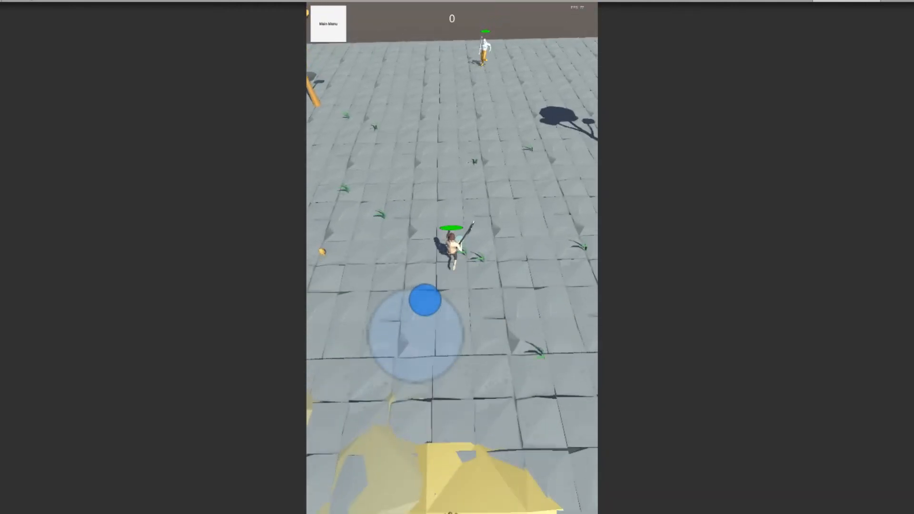
drag(426, 300, 452, 412)
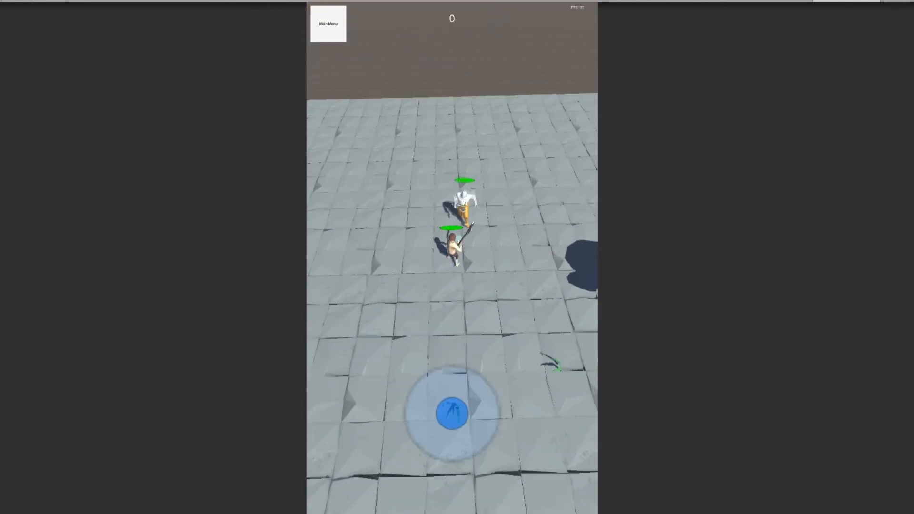
drag(452, 412, 451, 271)
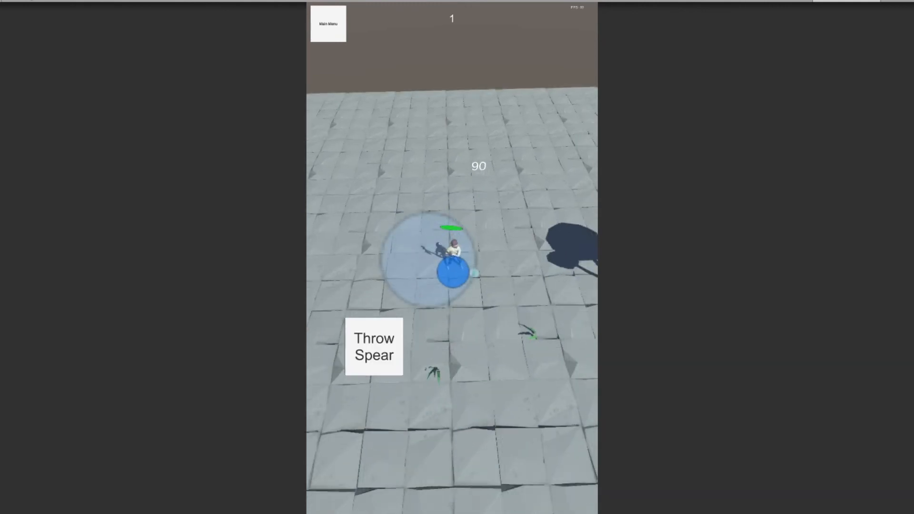
click(373, 347)
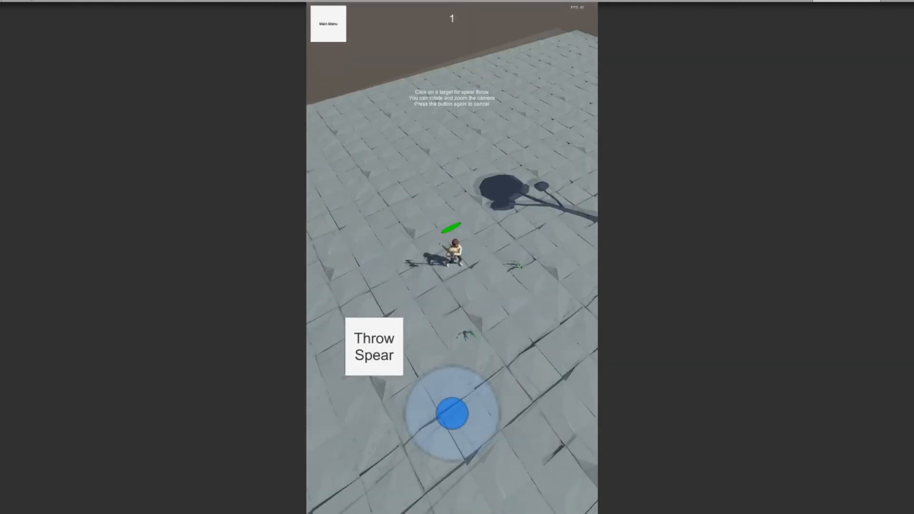